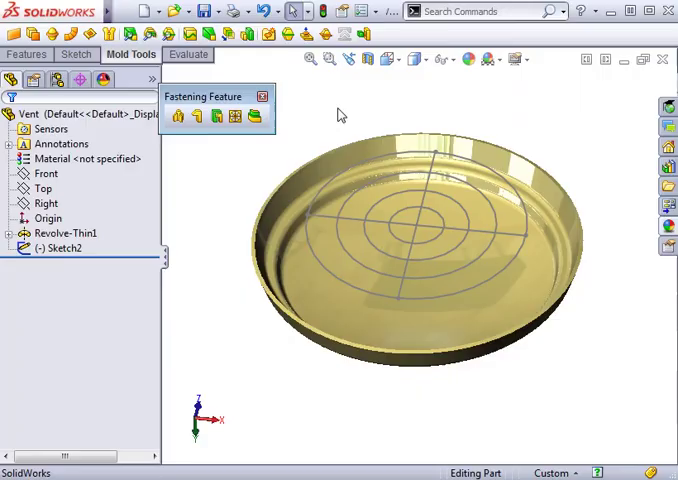
- Orient the view Normal To the dish face to see the vent sketch flat
left_click(362, 226)
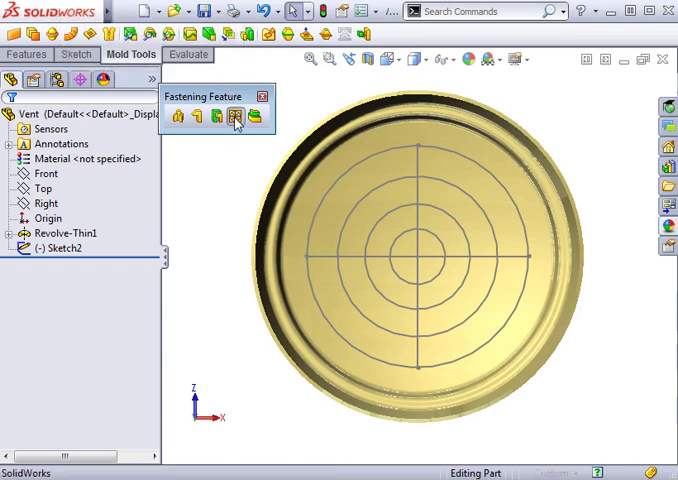
- Start a Vent feature with the outer circle Arc2 as its boundary
left_click(236, 116)
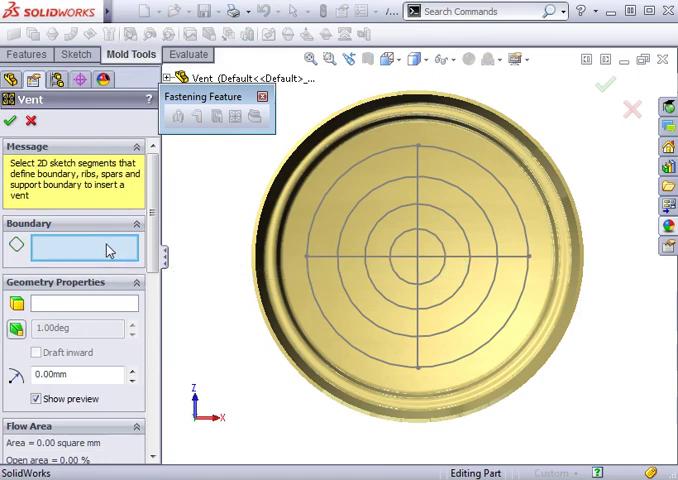
left_click(313, 240)
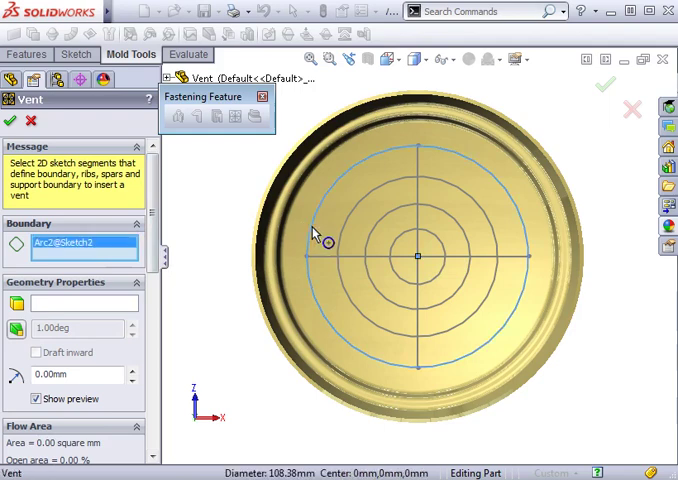
mouse_move(200, 268)
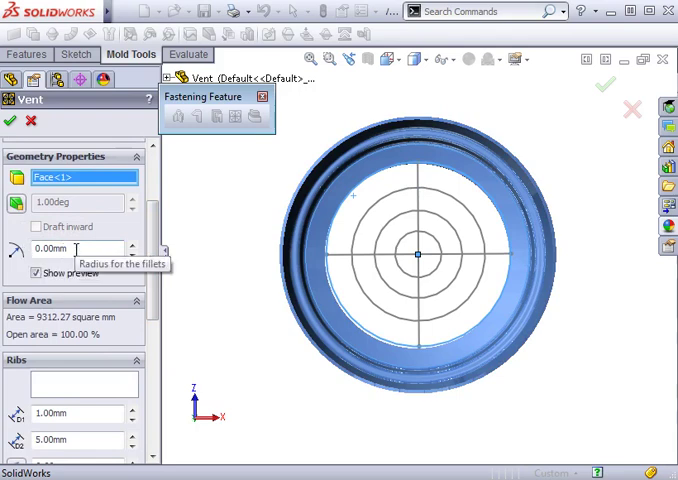
- Add Line1 and Line2 as vent ribs with 2 mm depth and 4 mm width
scroll("down", 3)
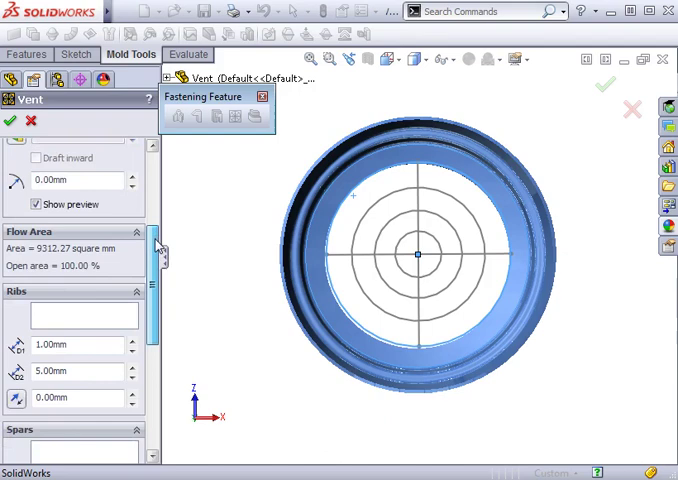
scroll("down", 3)
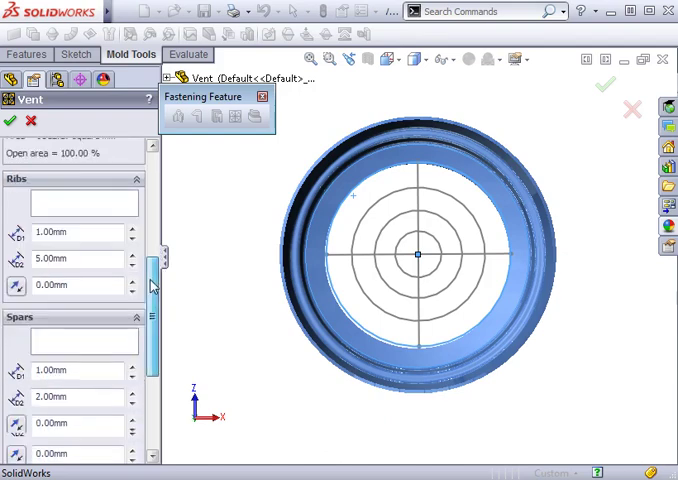
scroll("down", 3)
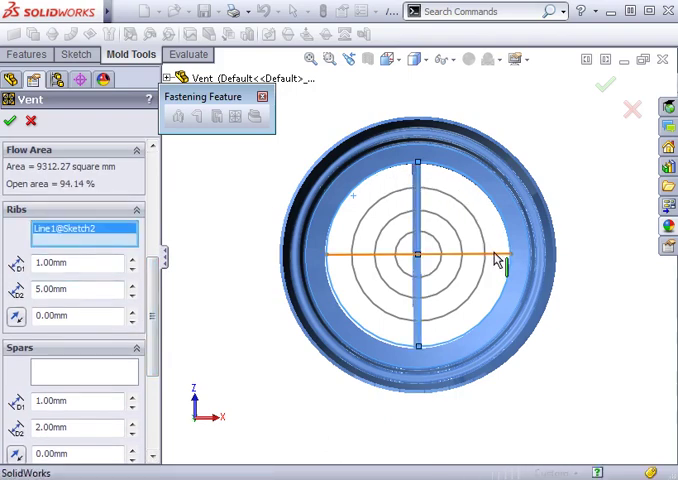
left_click(500, 254)
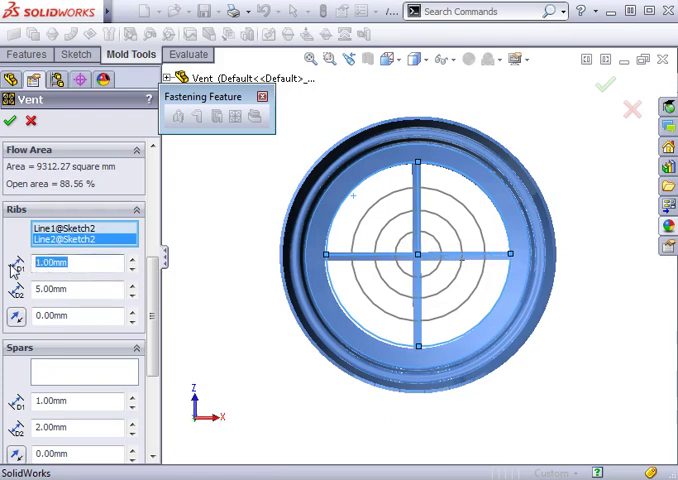
type("2")
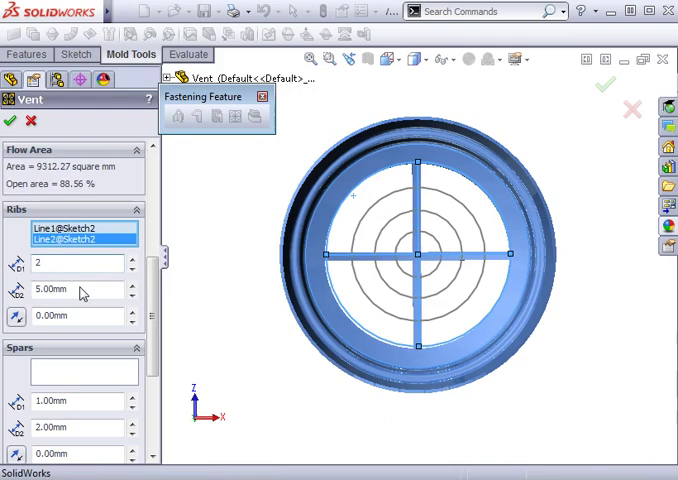
type("4")
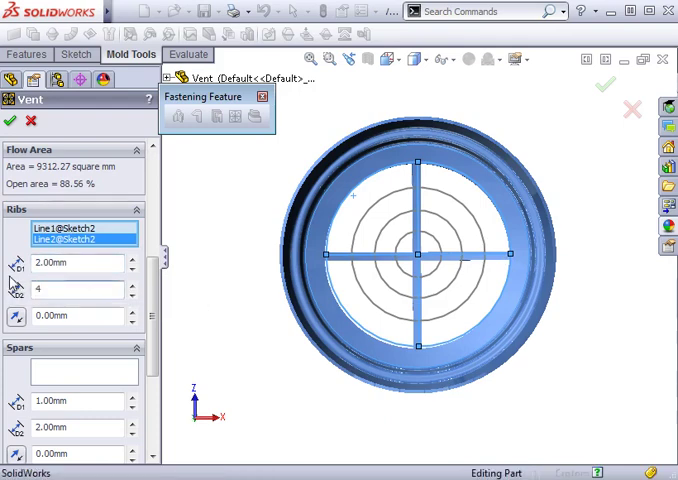
left_click(70, 289)
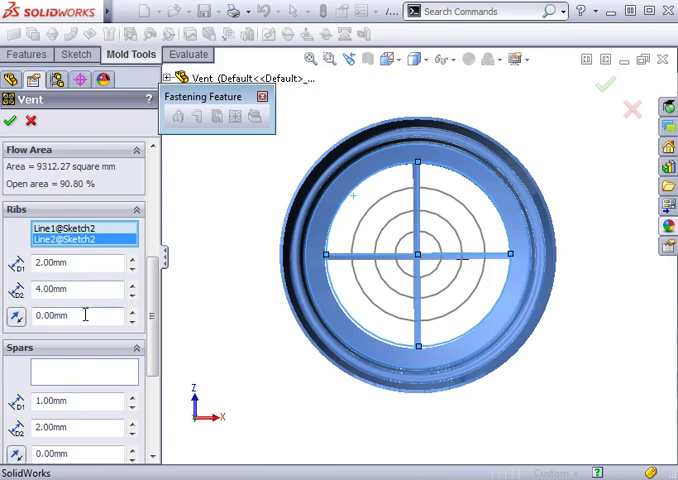
scroll("down", 3)
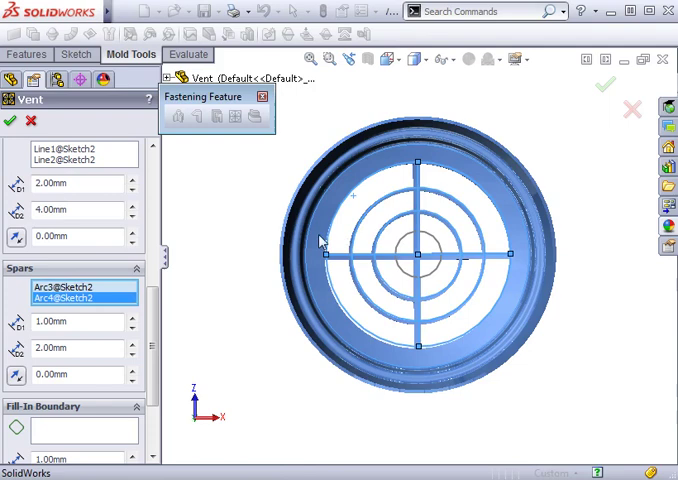
- Set the Arc3 and Arc4 spar width to 4 mm
left_click(78, 321)
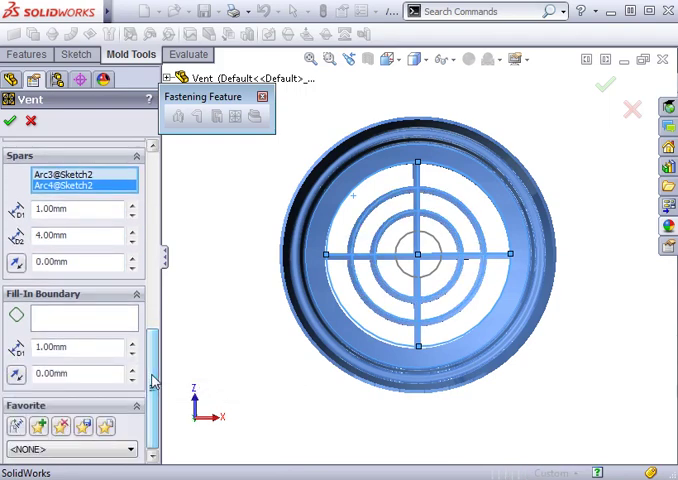
left_click(84, 317)
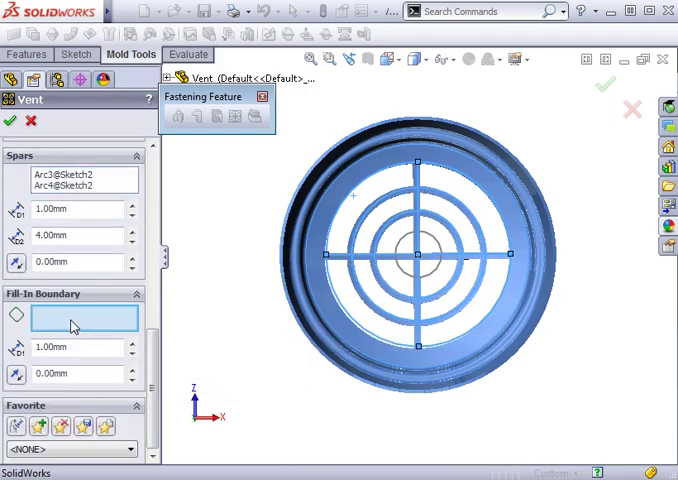
- Fill innermost circle Arc1 as a 2 mm center support and create Vent1
left_click(418, 255)
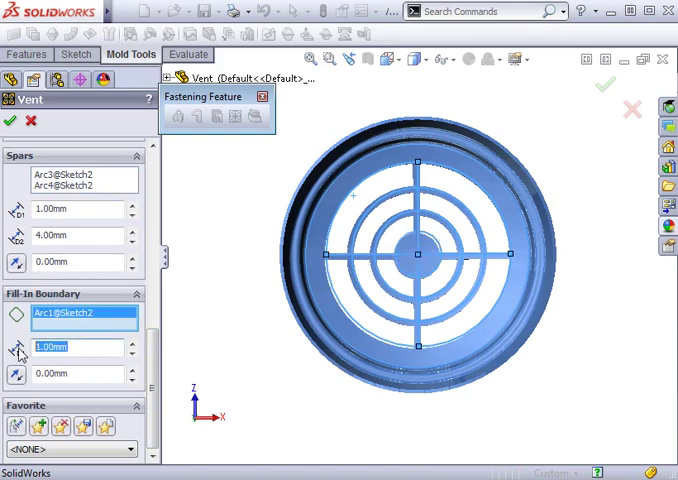
type("2")
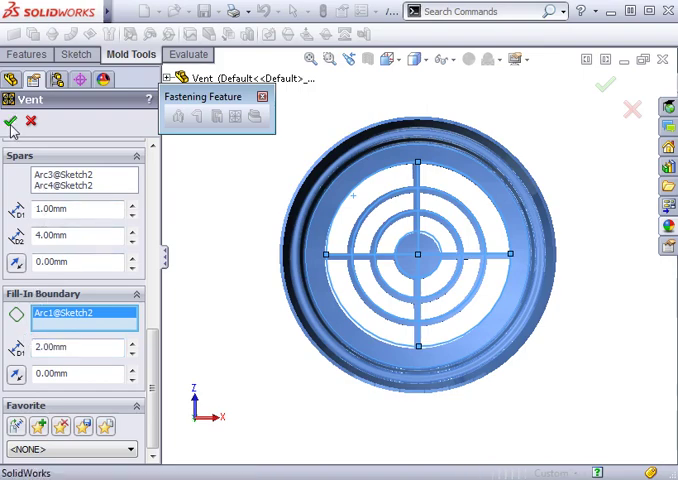
left_click(10, 122)
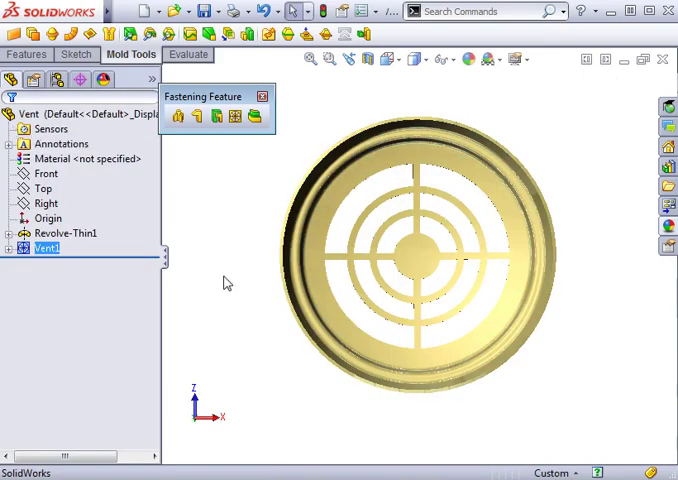